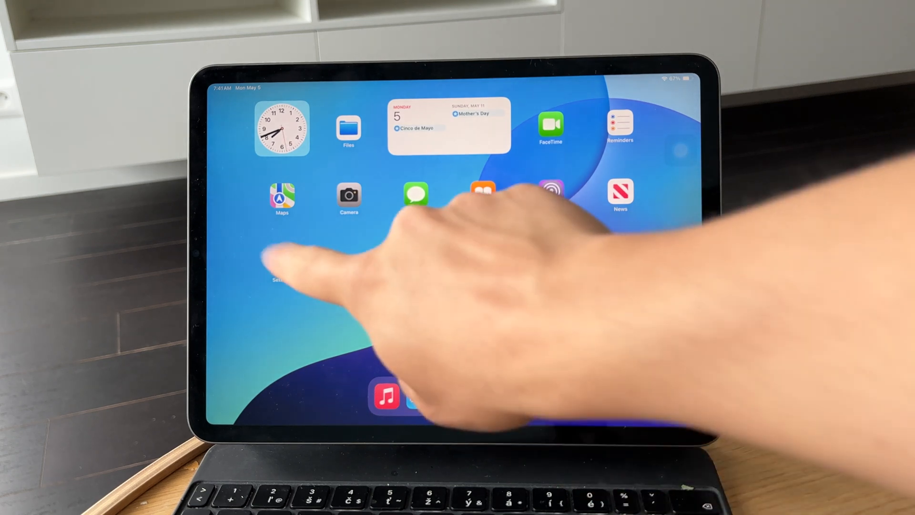
# Launch Settings from the Home Screen to reach the Apple Account page
pyautogui.click(282, 277)
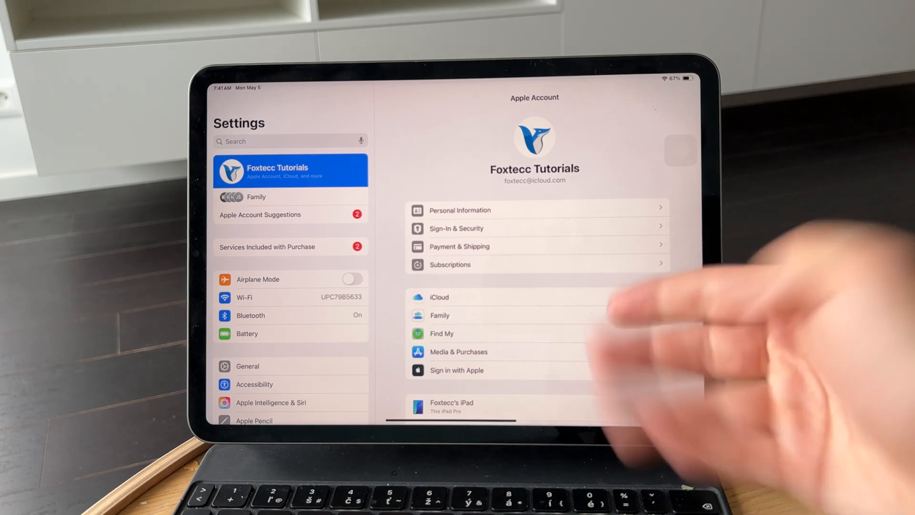
pyautogui.scroll(-3)
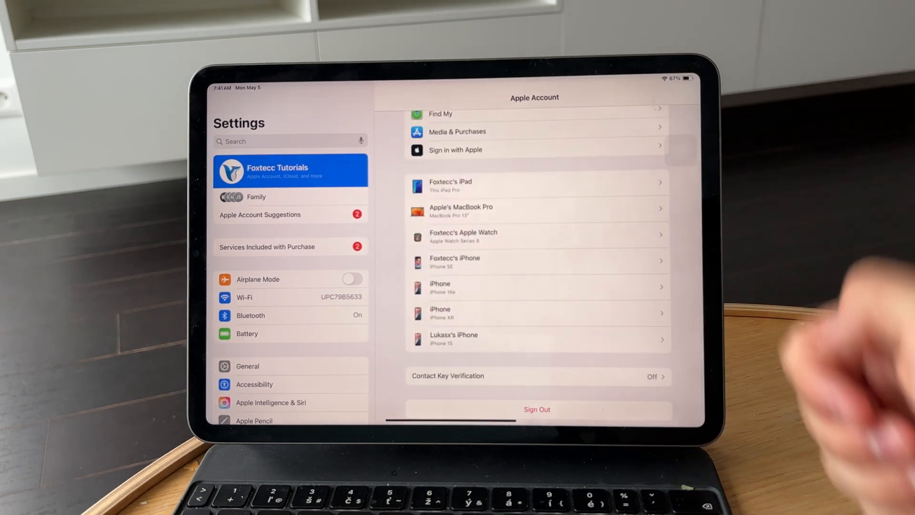
pyautogui.click(534, 261)
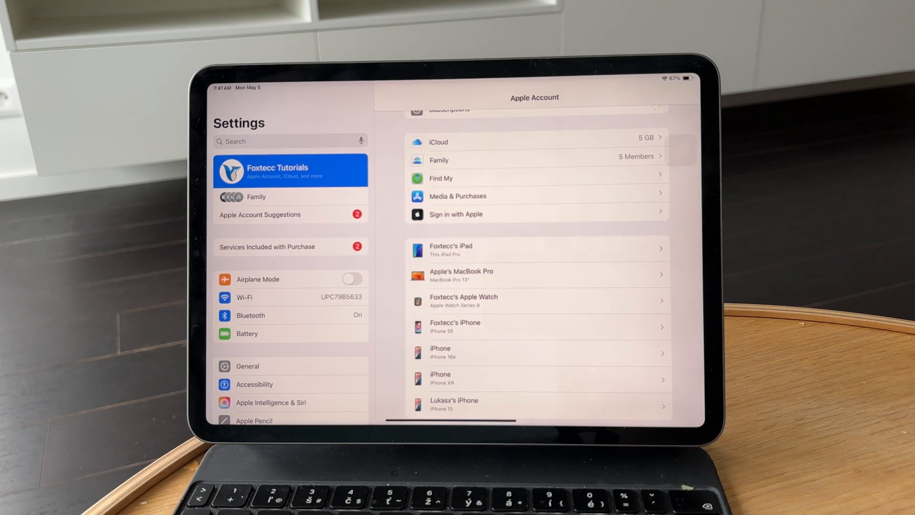
pyautogui.scroll(3)
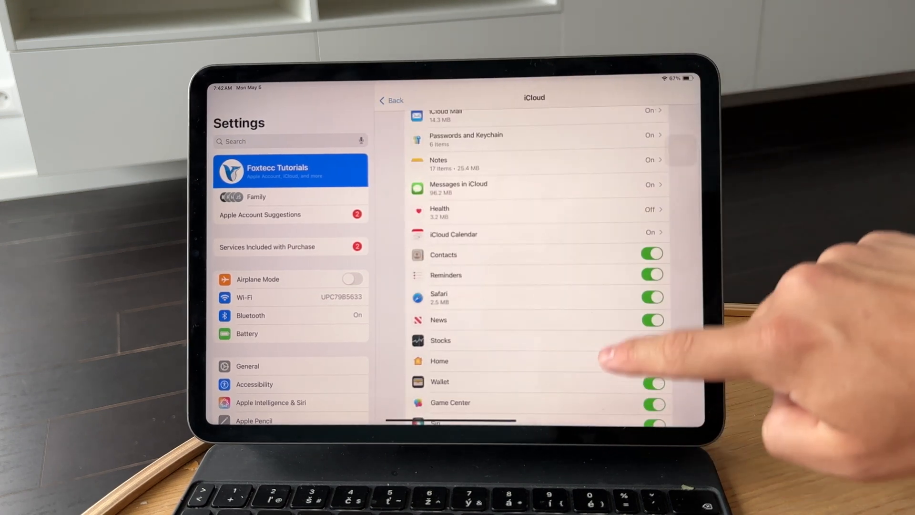
# Scroll through the list of apps saved to iCloud
pyautogui.scroll(-3)
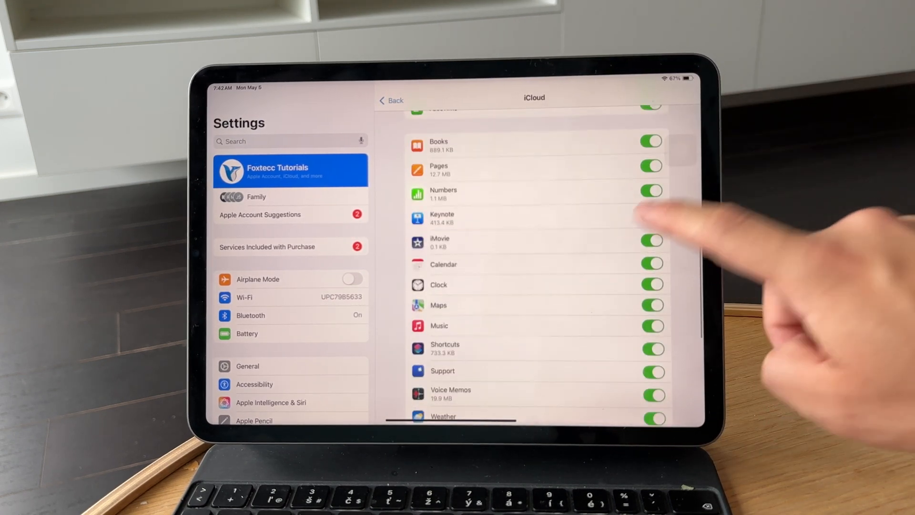
pyautogui.scroll(3)
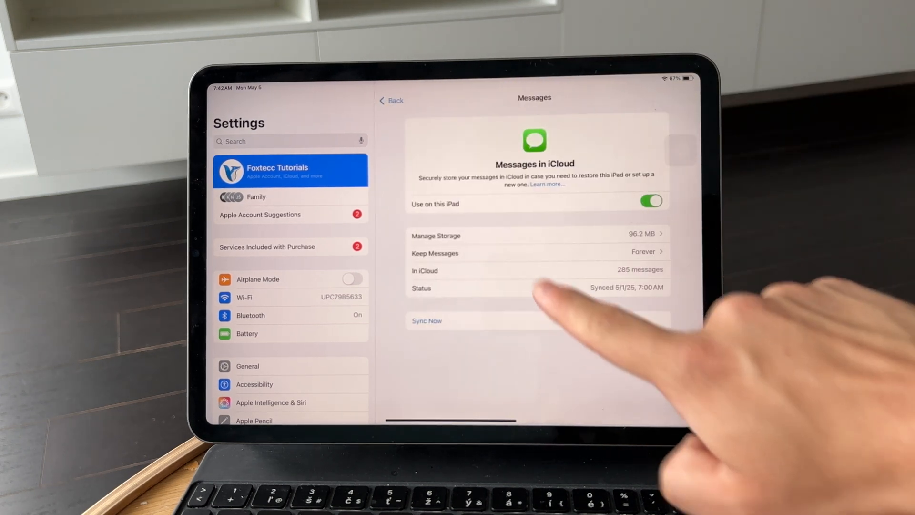
pyautogui.moveTo(643, 280)
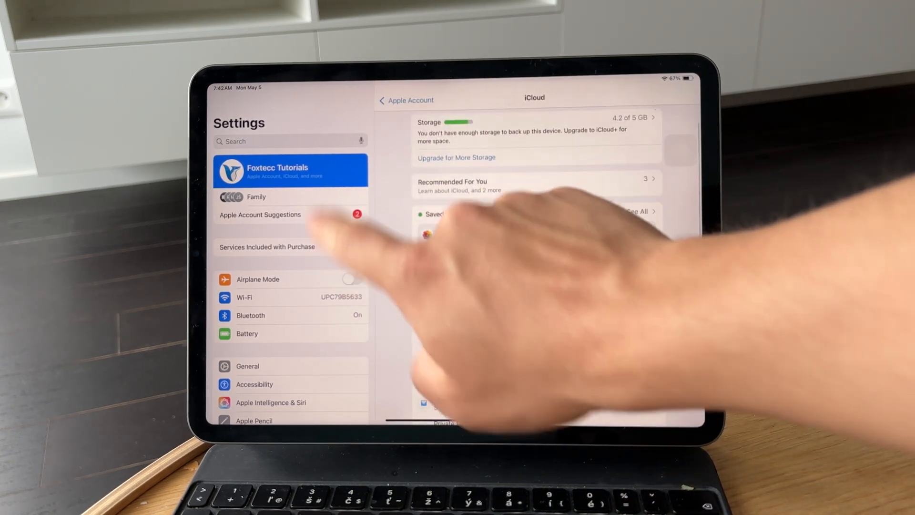
# Search Settings for 'FaceTime'
pyautogui.write('D')
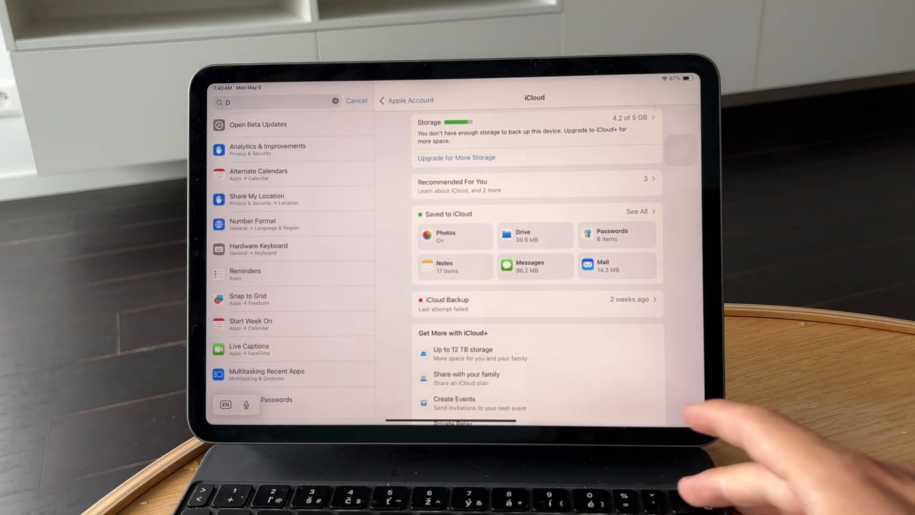
pyautogui.write('Face')
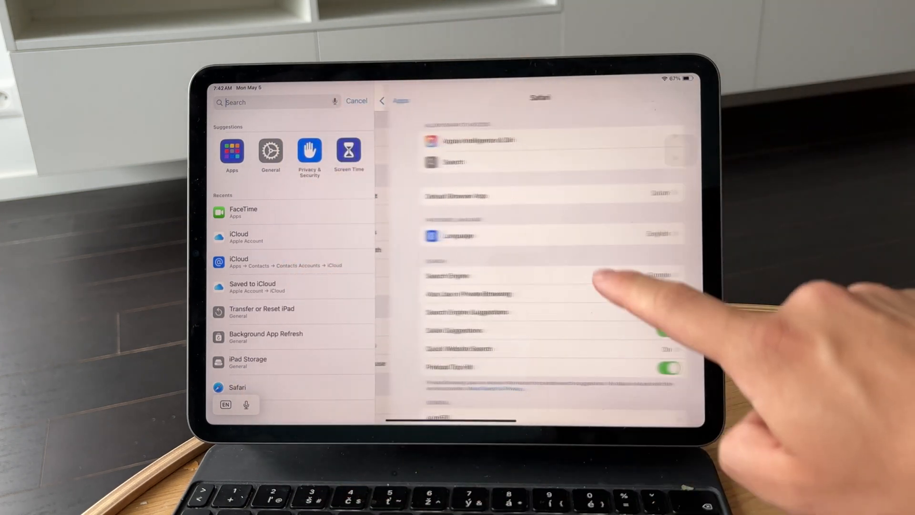
pyautogui.scroll(3)
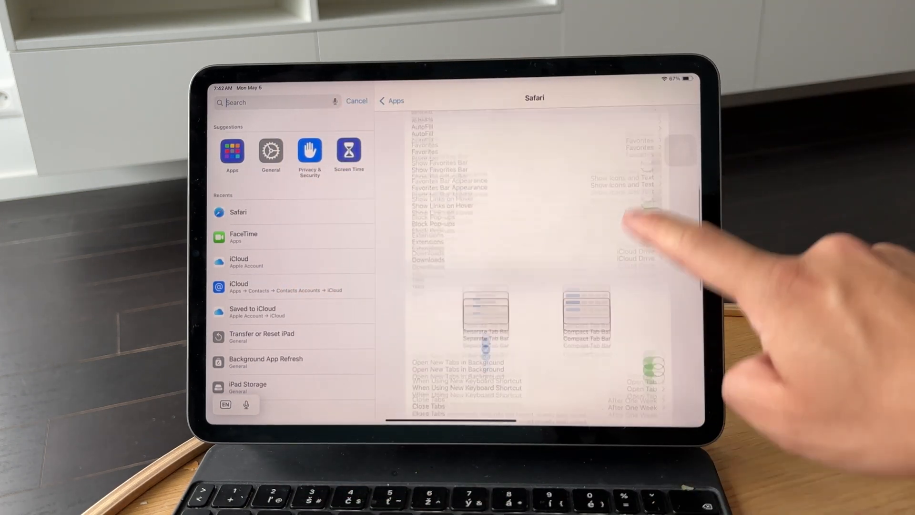
pyautogui.scroll(-3)
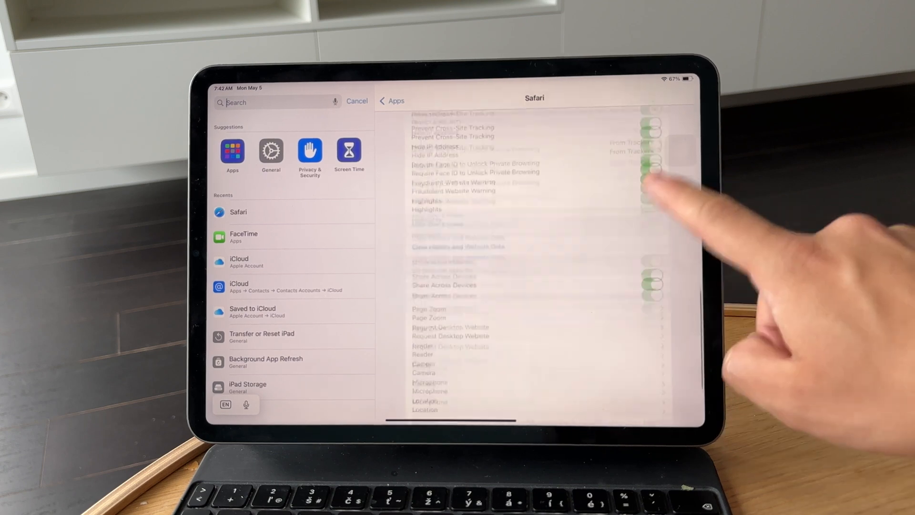
pyautogui.scroll(-3)
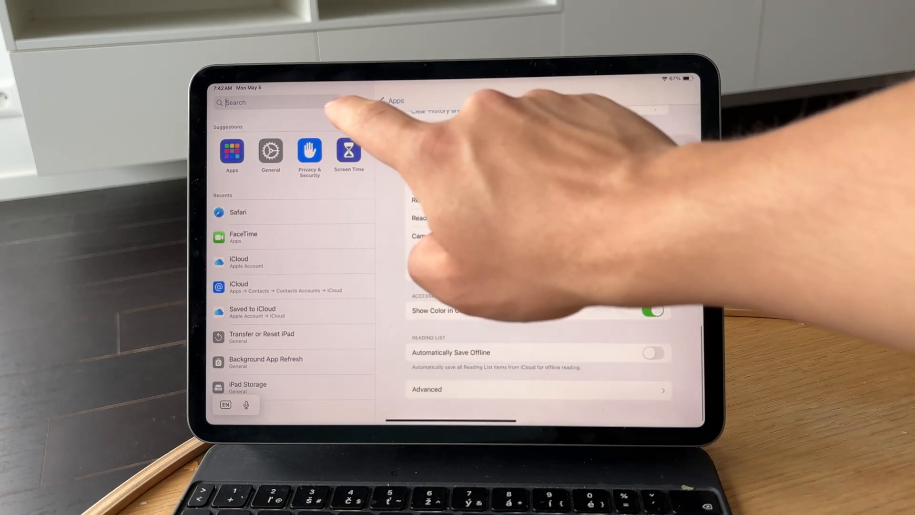